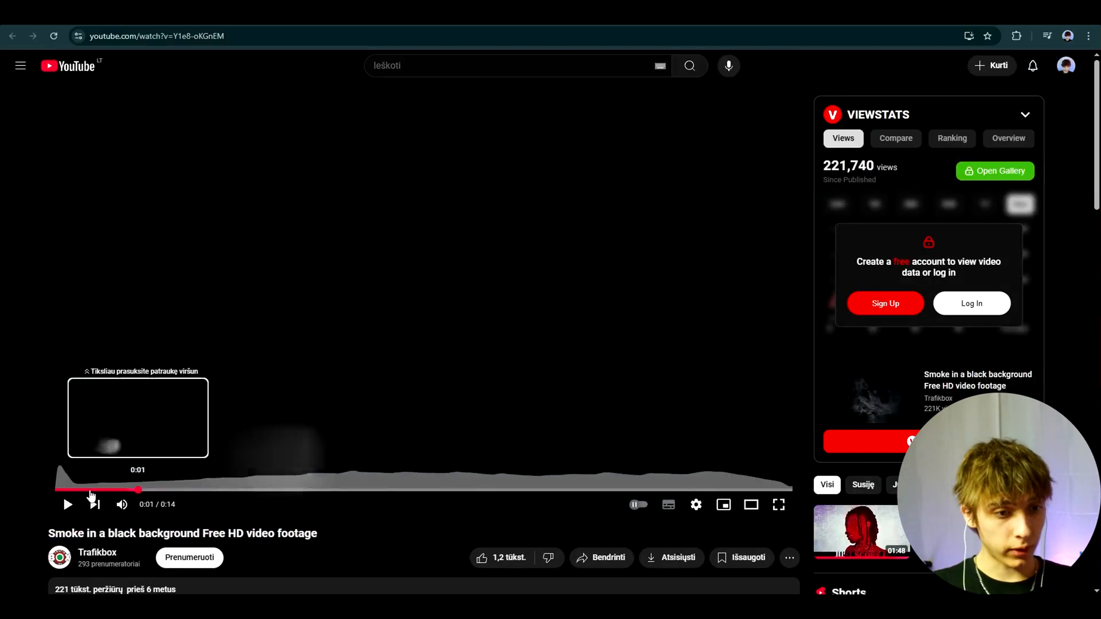
Scrub through the smoke-on-black stock footage clip on YouTube.
{"action": "left_click", "coordinate": [449, 489]}
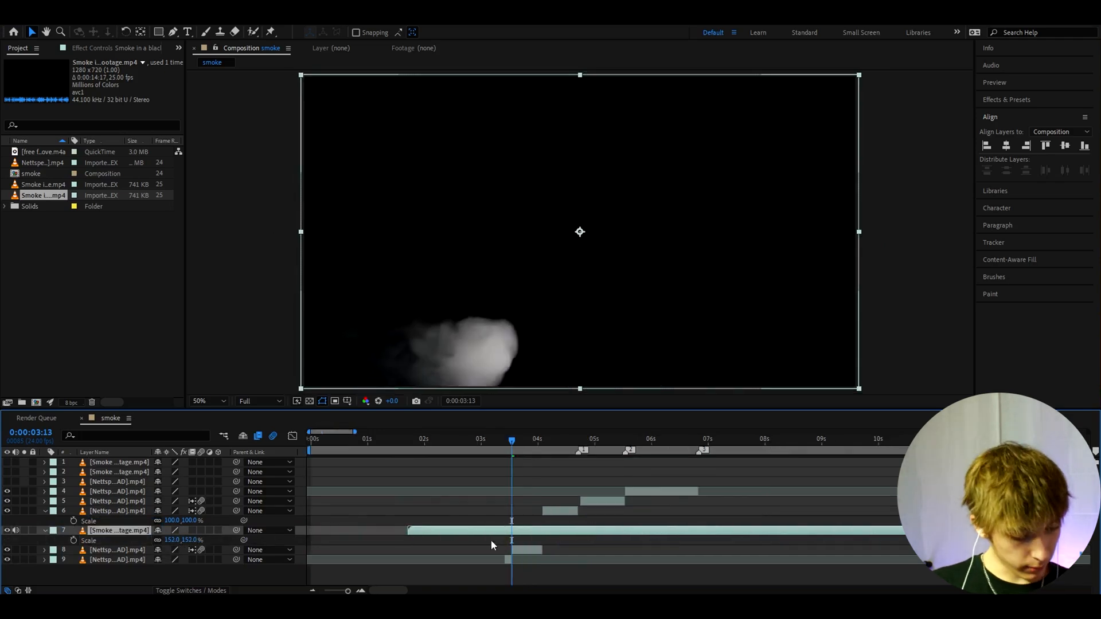
Enable Time Remap on the smoke layer with Ctrl+Alt+T and adjust its remap keyframes.
{"action": "key", "text": "ctrl+alt+t"}
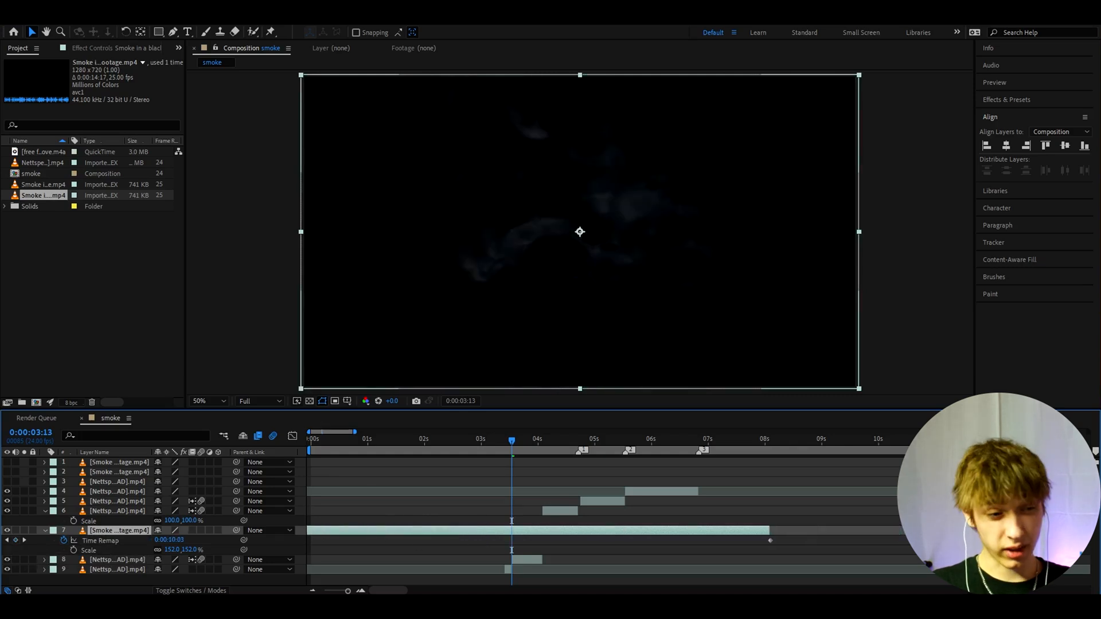
{"action": "left_click", "coordinate": [769, 541]}
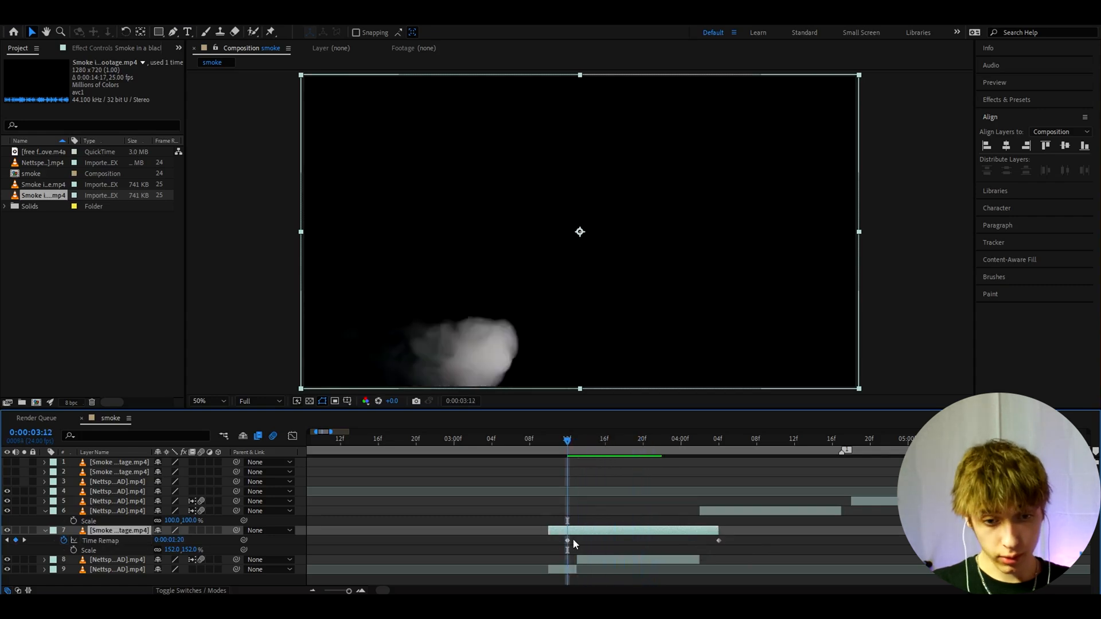
Set the smoke layer to Screen blending, add the Sapphire motion effect and S_Flicker, and edit Amplitude.
{"action": "right_click", "coordinate": [569, 540]}
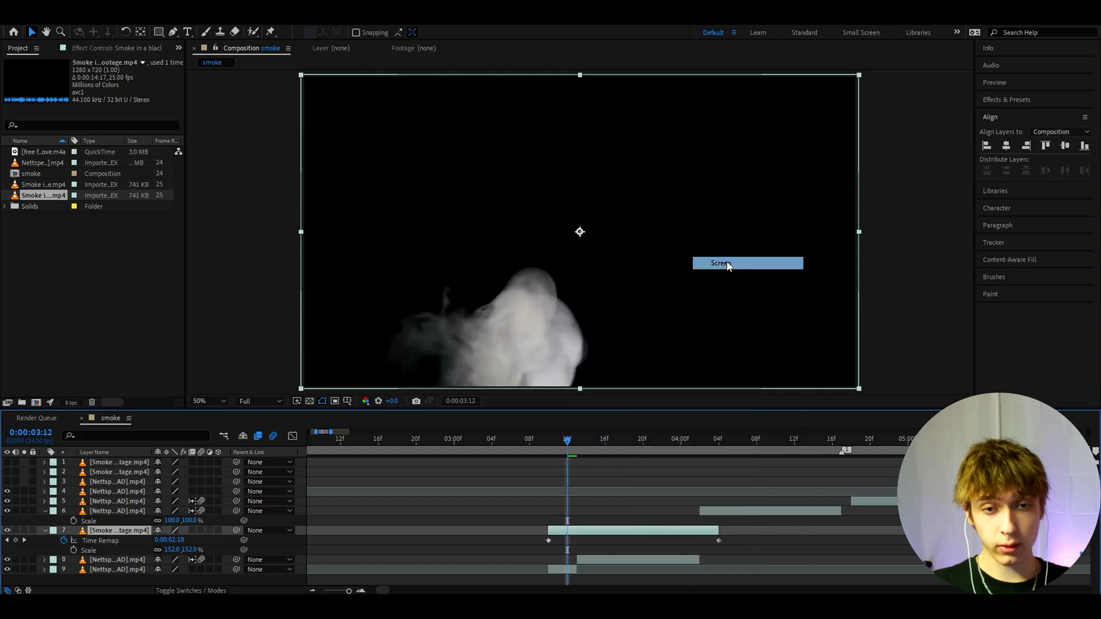
{"action": "left_click", "coordinate": [652, 438]}
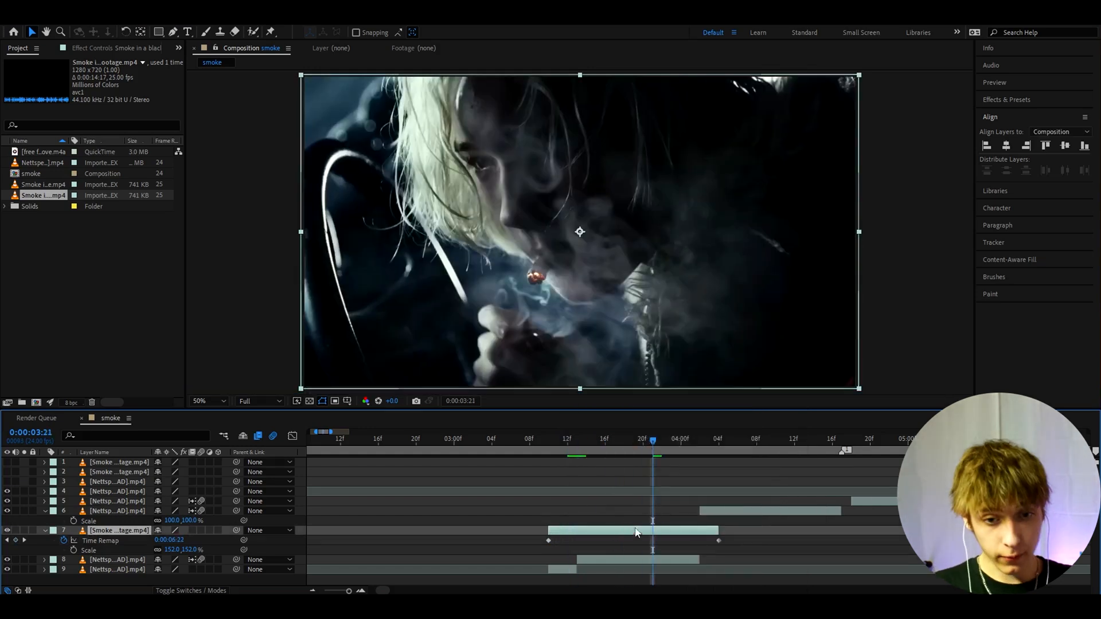
{"action": "type", "text": "s_moti"}
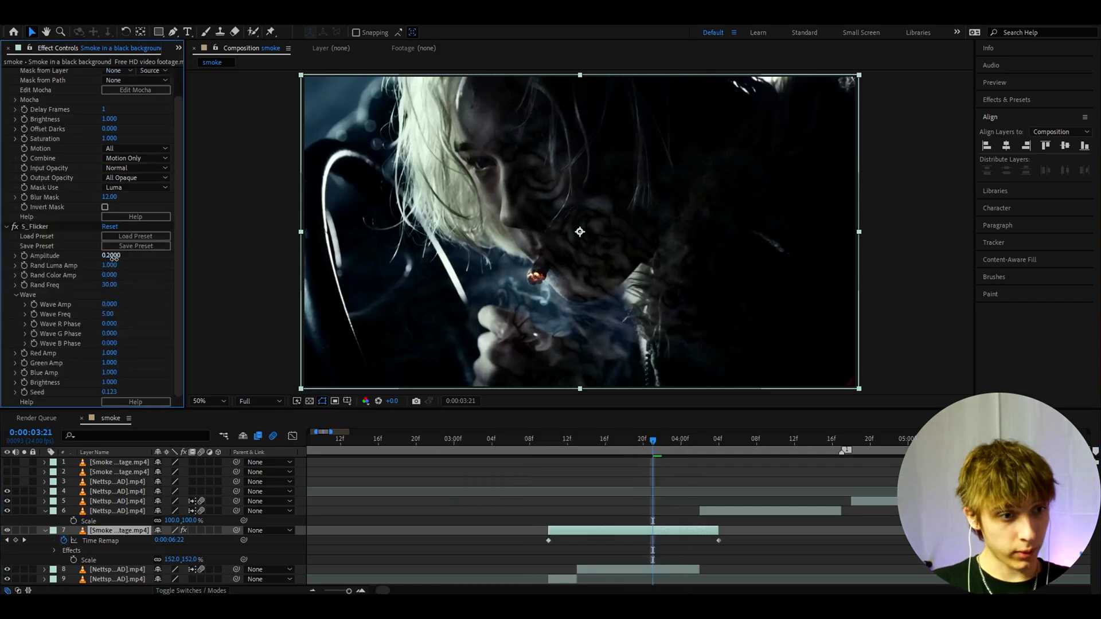
{"action": "left_click", "coordinate": [110, 255]}
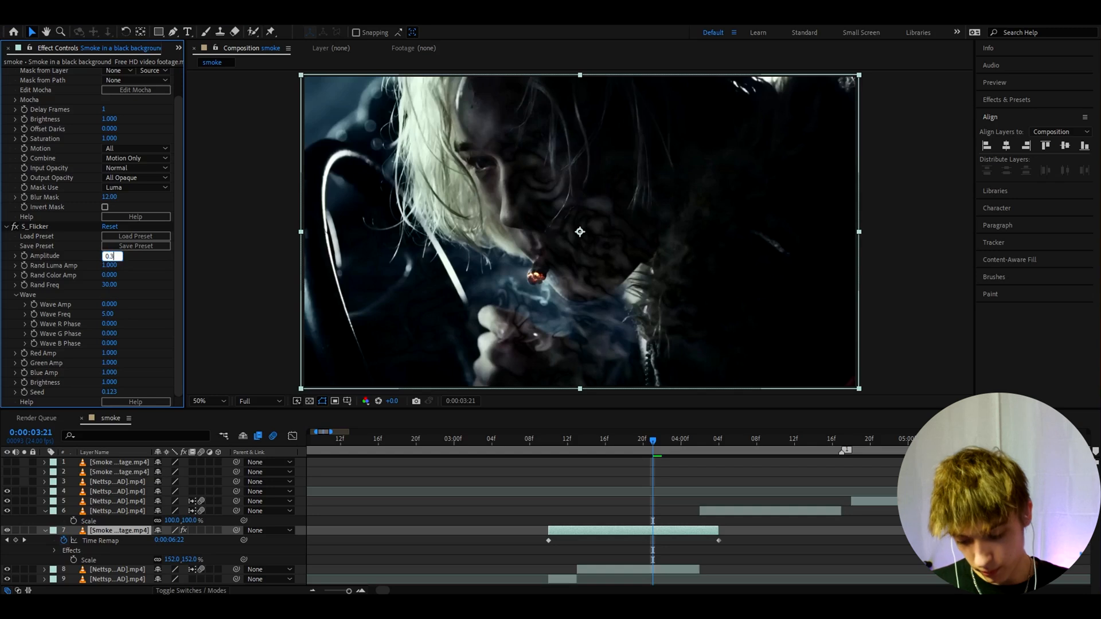
Apply Deep Glow to the smoke with radius 400 and exposure 1.36.
{"action": "type", "text": "dee"}
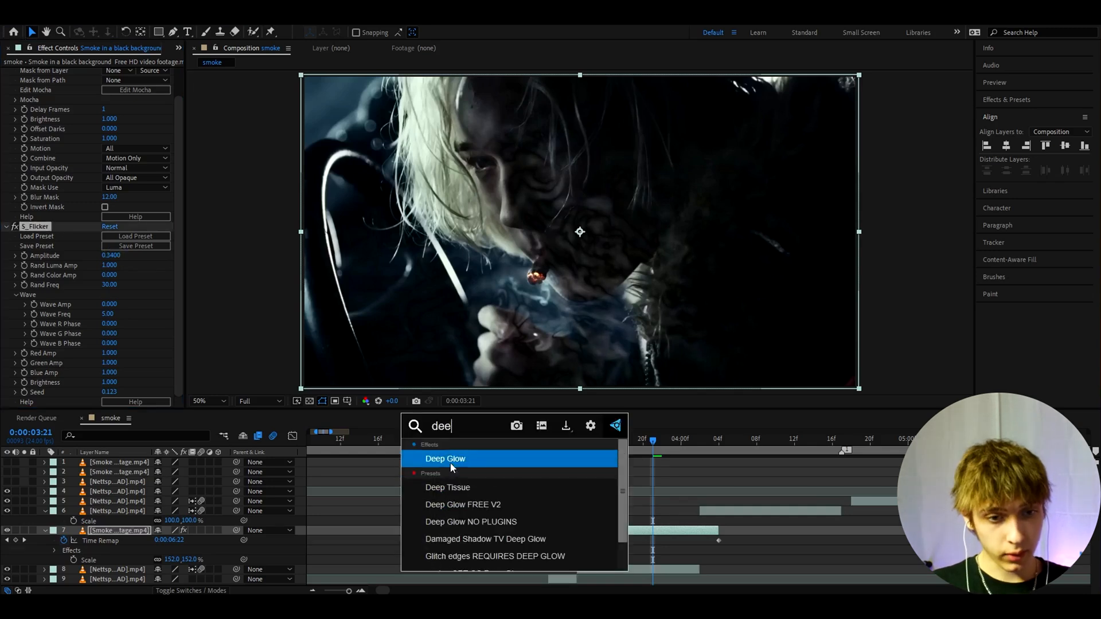
{"action": "double_click", "coordinate": [444, 458]}
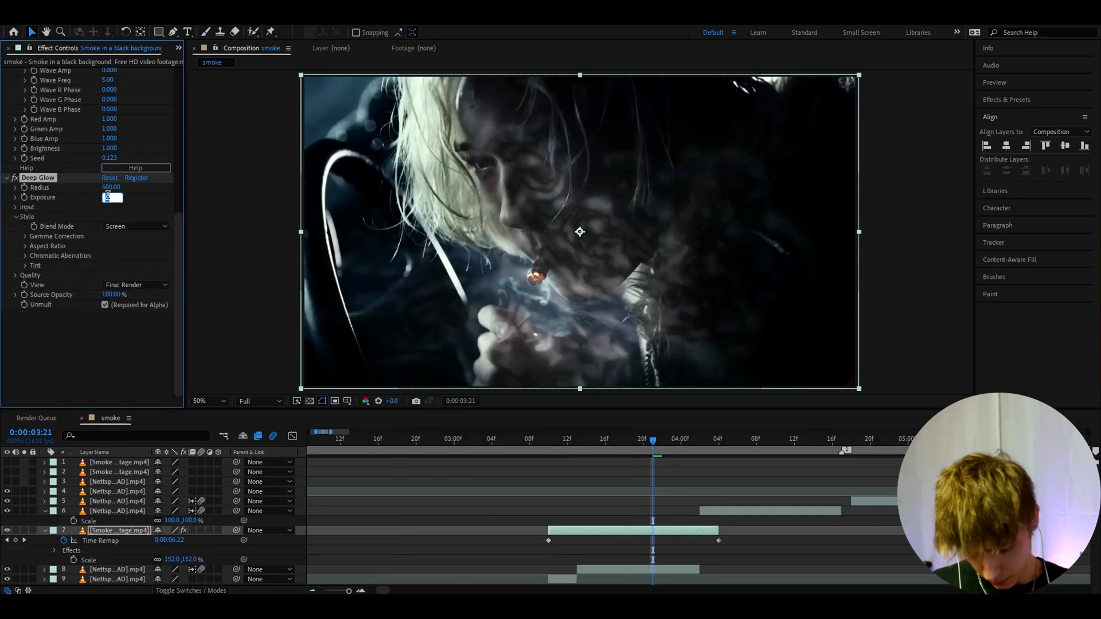
{"action": "type", "text": "1.36"}
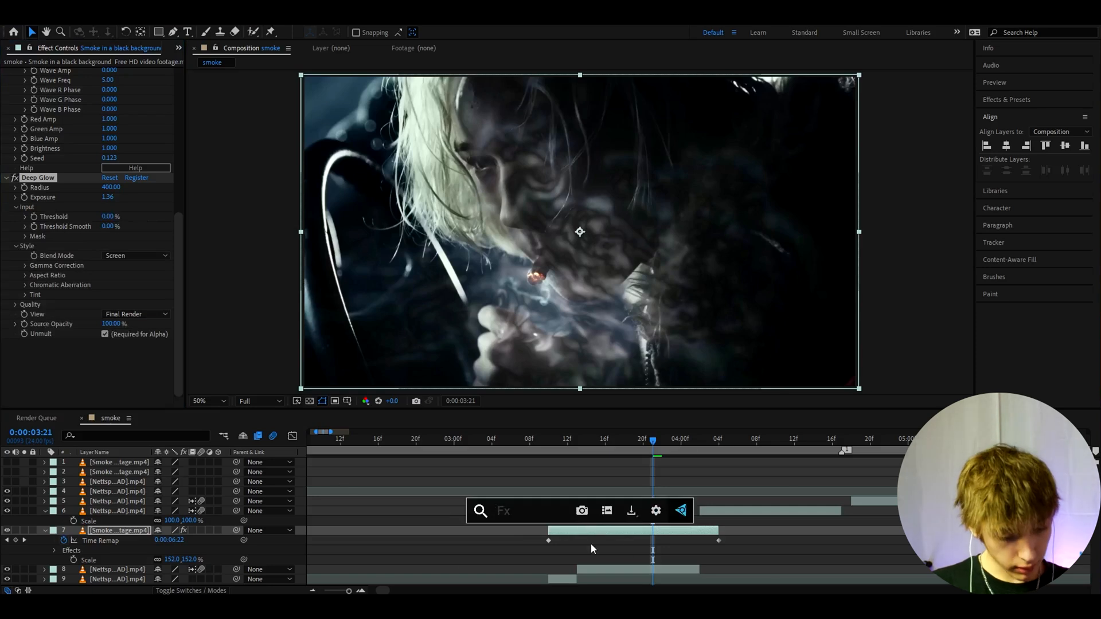
{"action": "type", "text": "vc col"}
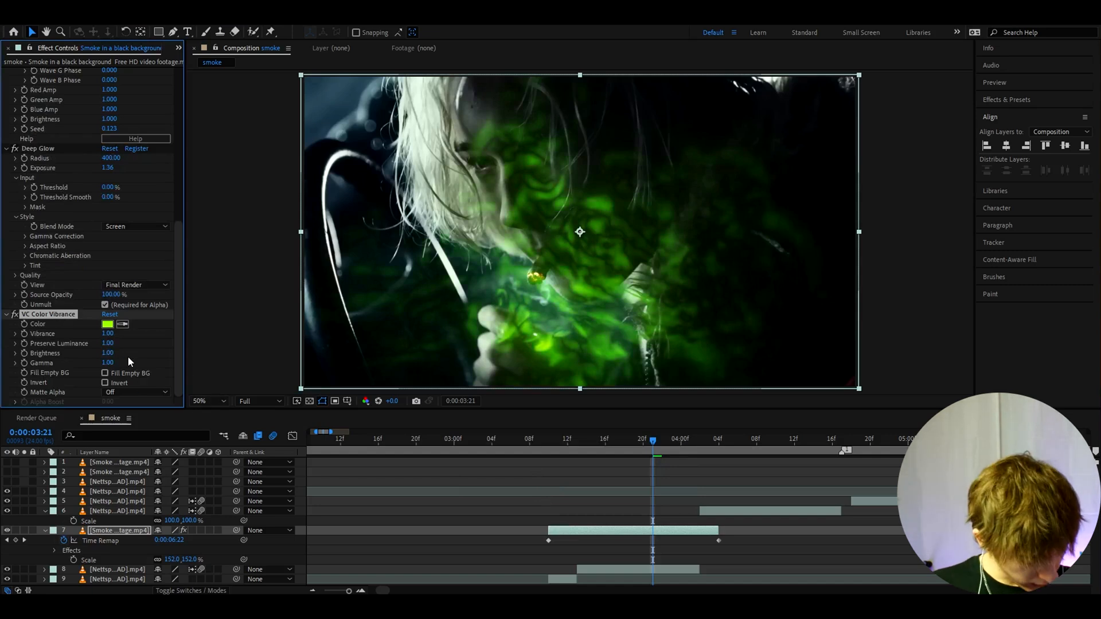
Tint the smoke purple with VC Color Vibrance at vibrance 1.50 and gamma 1.59.
{"action": "left_click", "coordinate": [109, 334]}
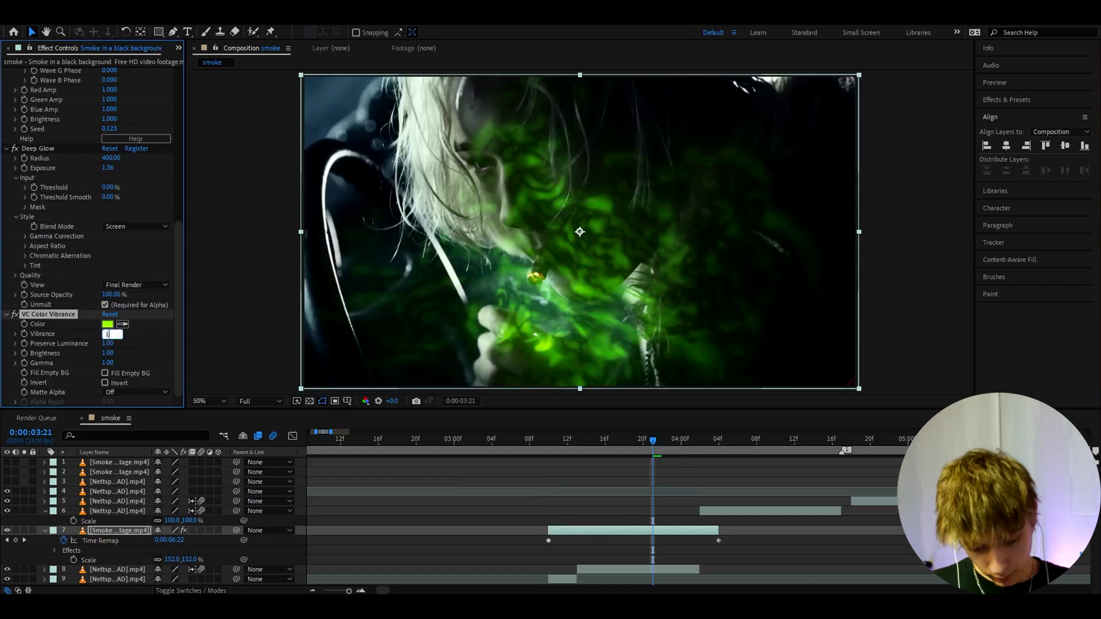
{"action": "left_click", "coordinate": [107, 324]}
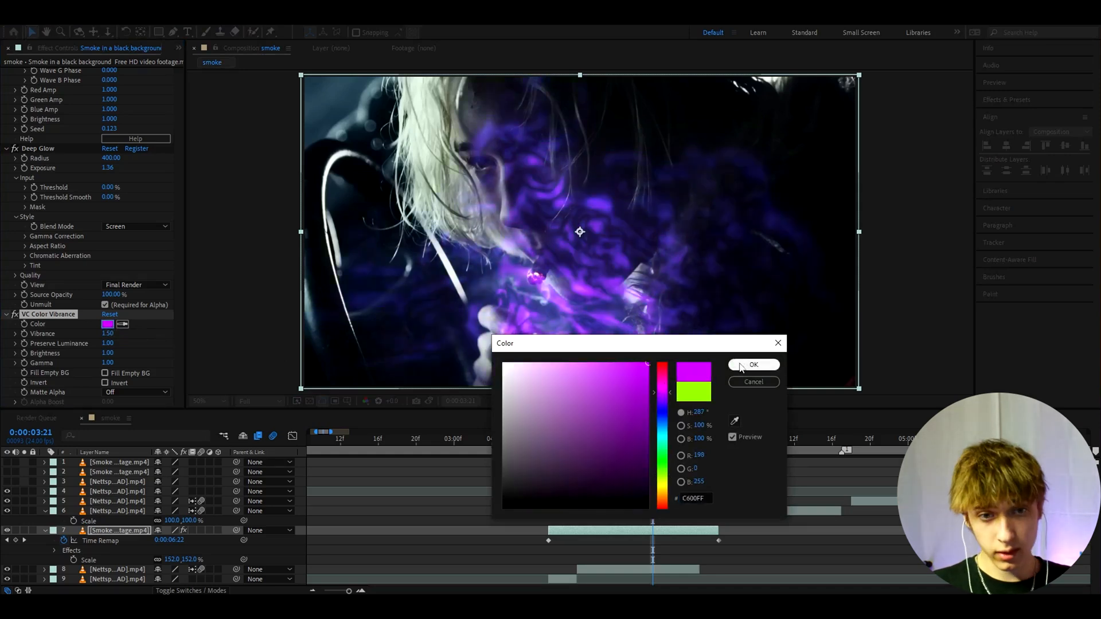
{"action": "left_click", "coordinate": [753, 364]}
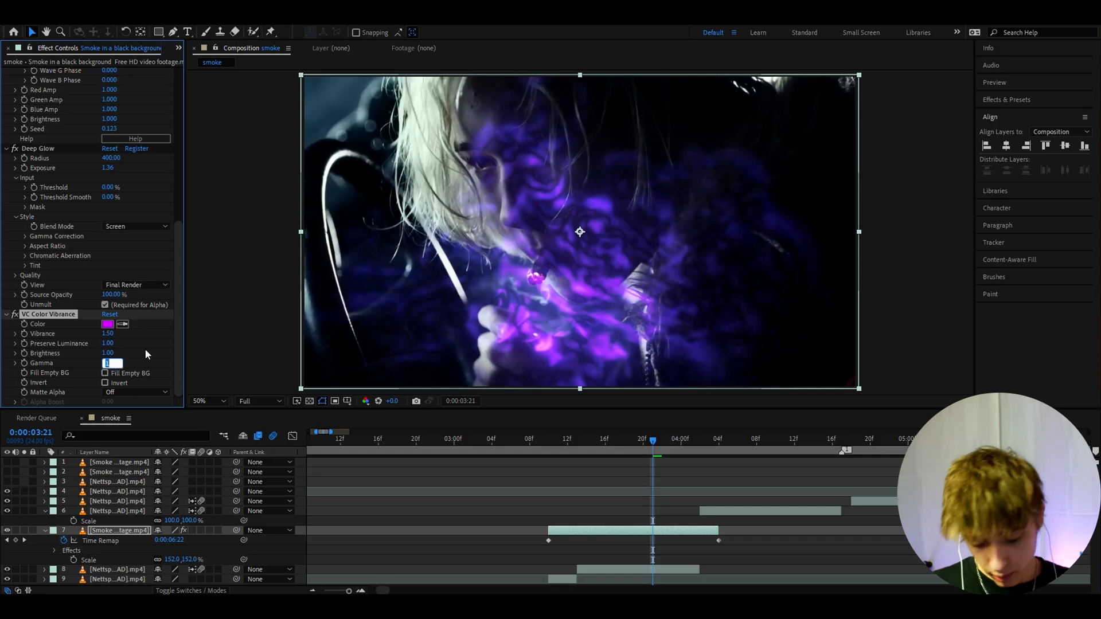
{"action": "type", "text": "1.59"}
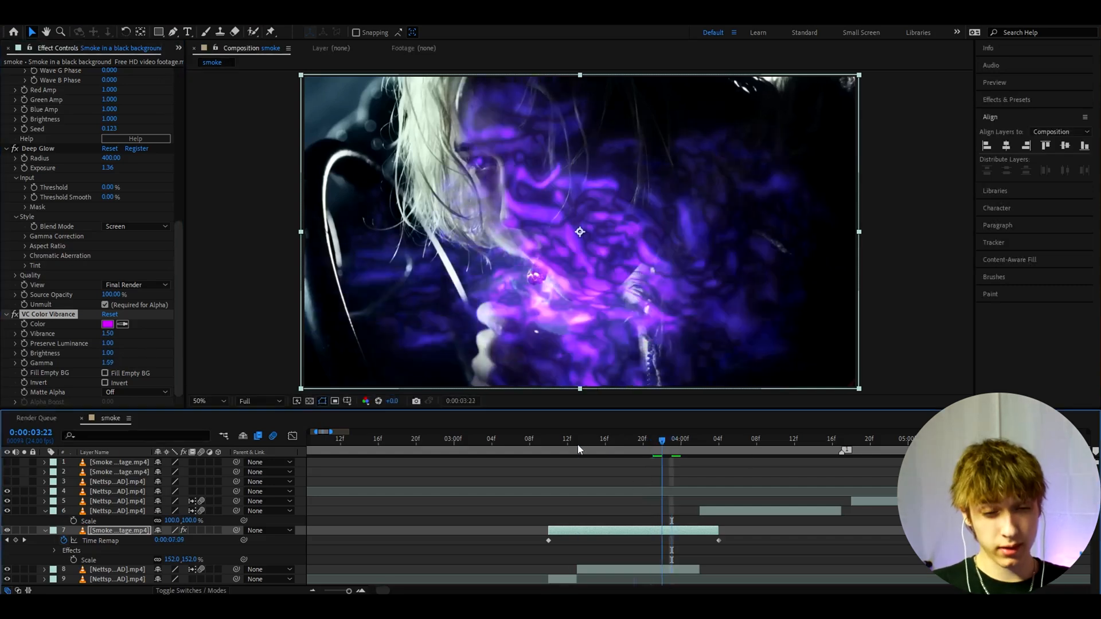
{"action": "left_click", "coordinate": [547, 438]}
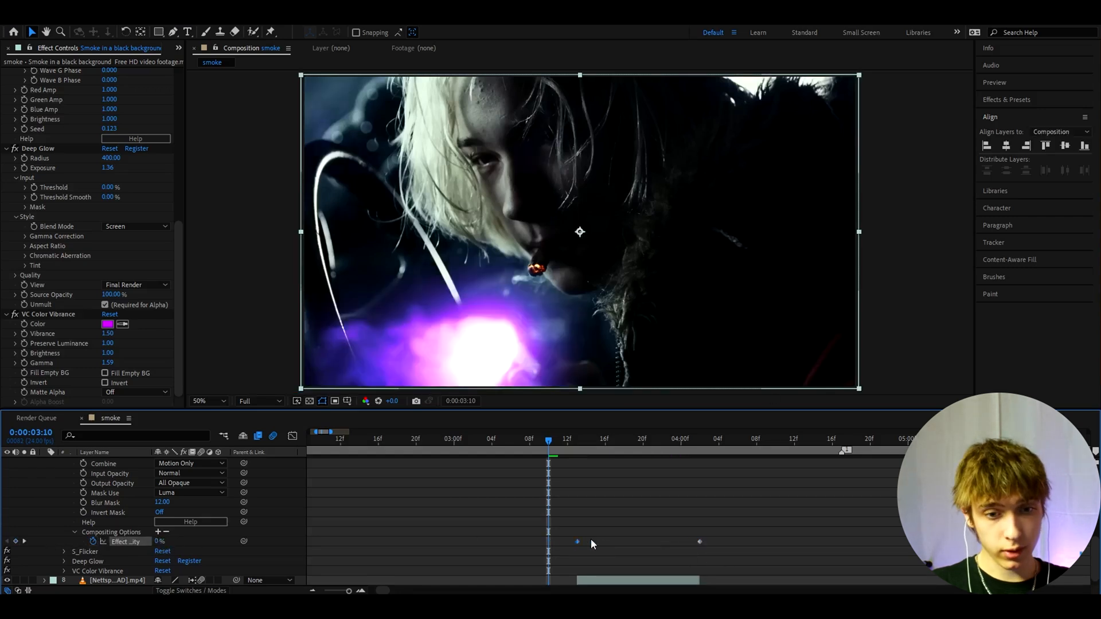
Keyframe the smoke layer's Effect Opacity starting at 0% and scrub ahead to check.
{"action": "left_click", "coordinate": [595, 438]}
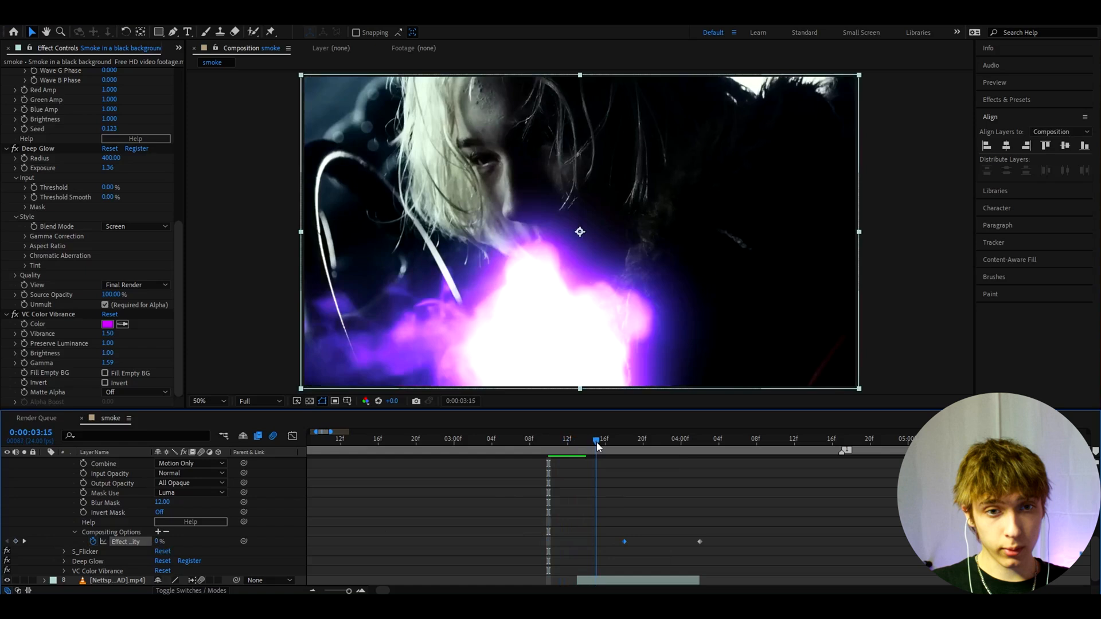
{"action": "left_click_drag", "start_coordinate": [595, 439], "coordinate": [623, 439]}
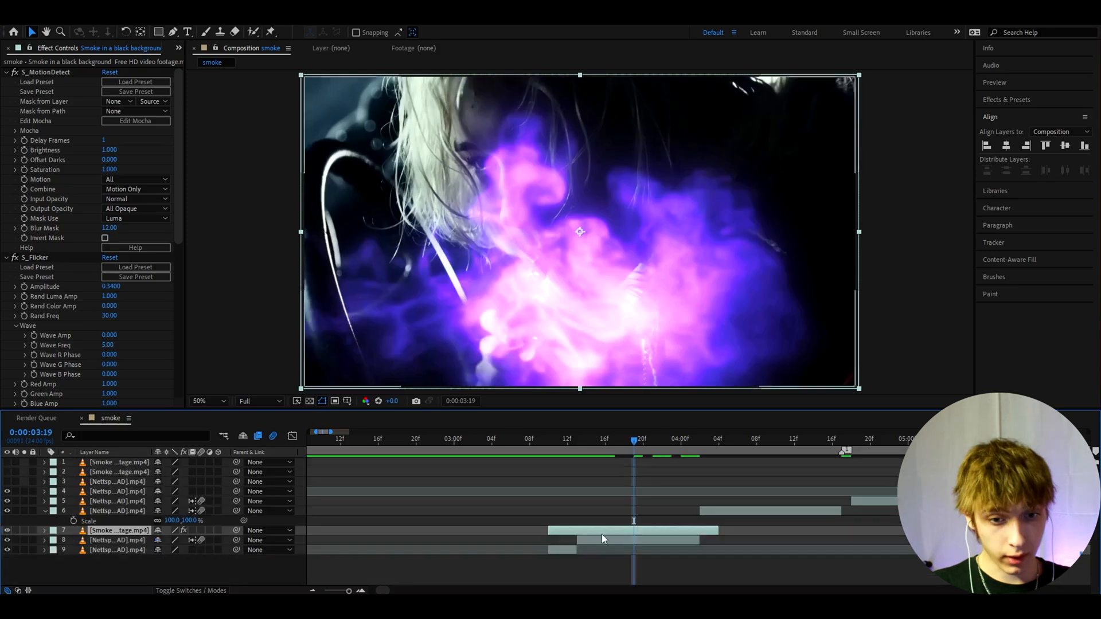
Add an adjustment layer with CC Vignette amount 240 and S_Hotspots threshold 0.176.
{"action": "key", "text": "ctrl+alt+y"}
{"action": "type", "text": "s"}
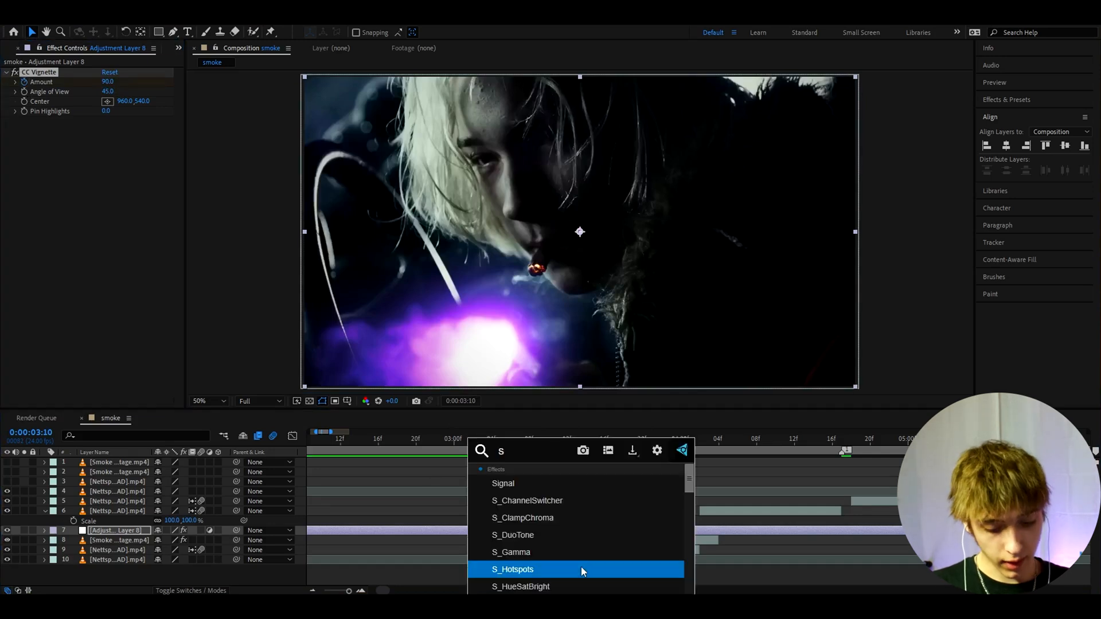
{"action": "double_click", "coordinate": [513, 569]}
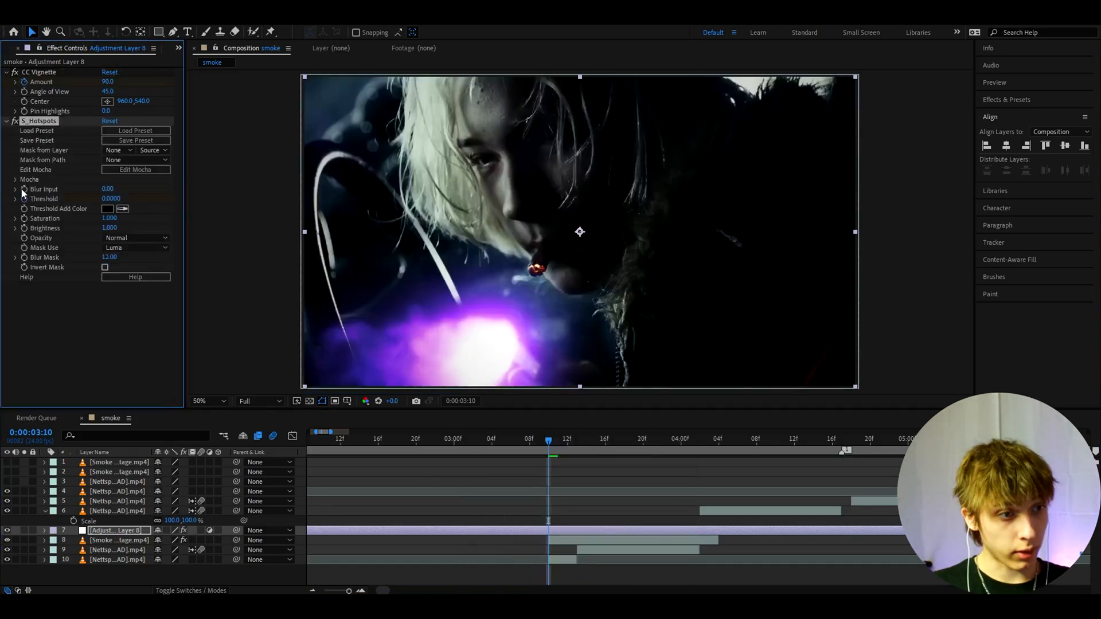
{"action": "left_click", "coordinate": [681, 438]}
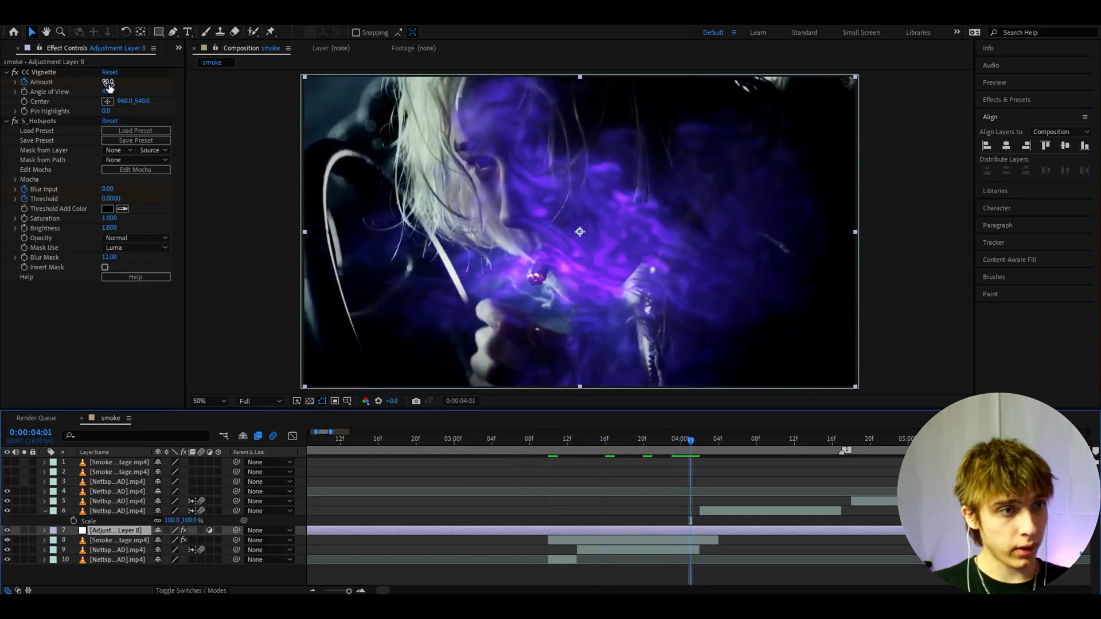
{"action": "type", "text": "24"}
{"action": "left_click", "coordinate": [108, 189]}
{"action": "type", "text": "50"}
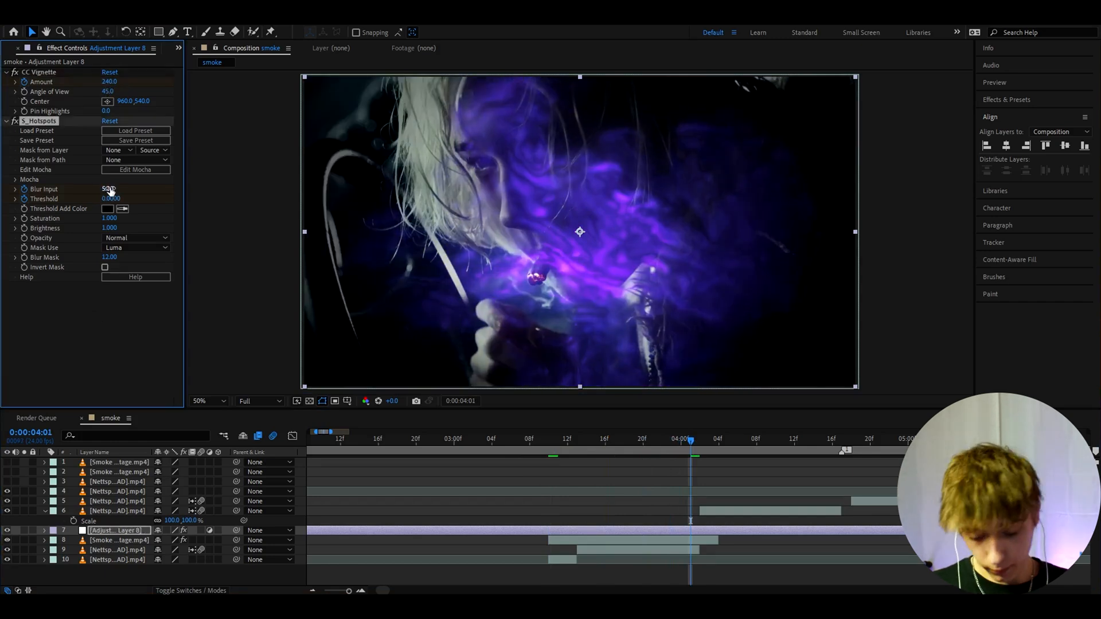
{"action": "left_click", "coordinate": [111, 199]}
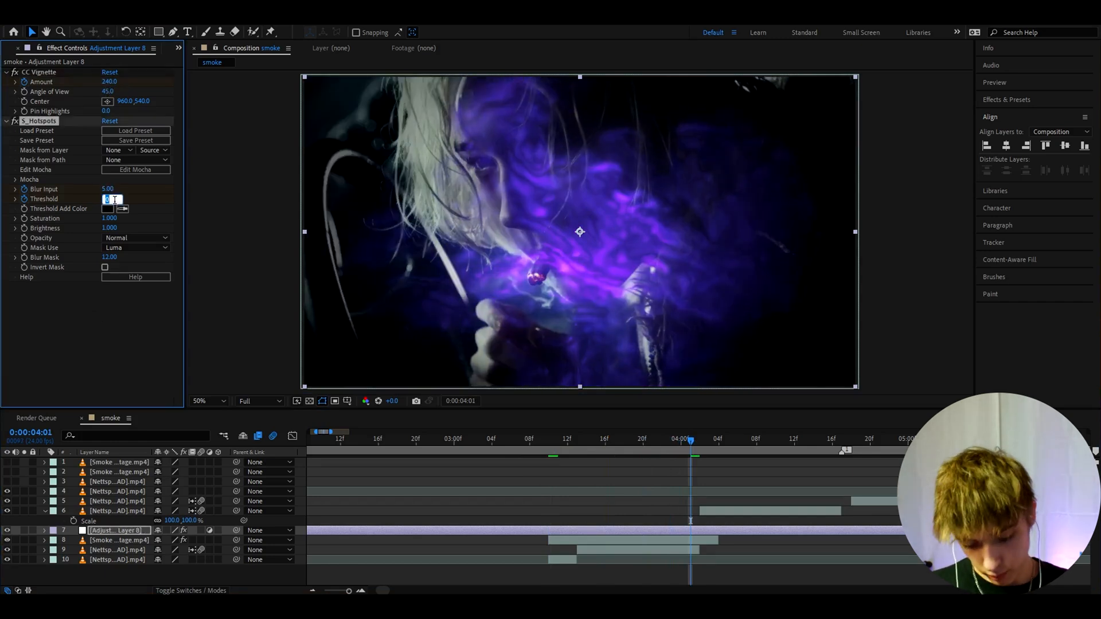
{"action": "type", "text": "0.176"}
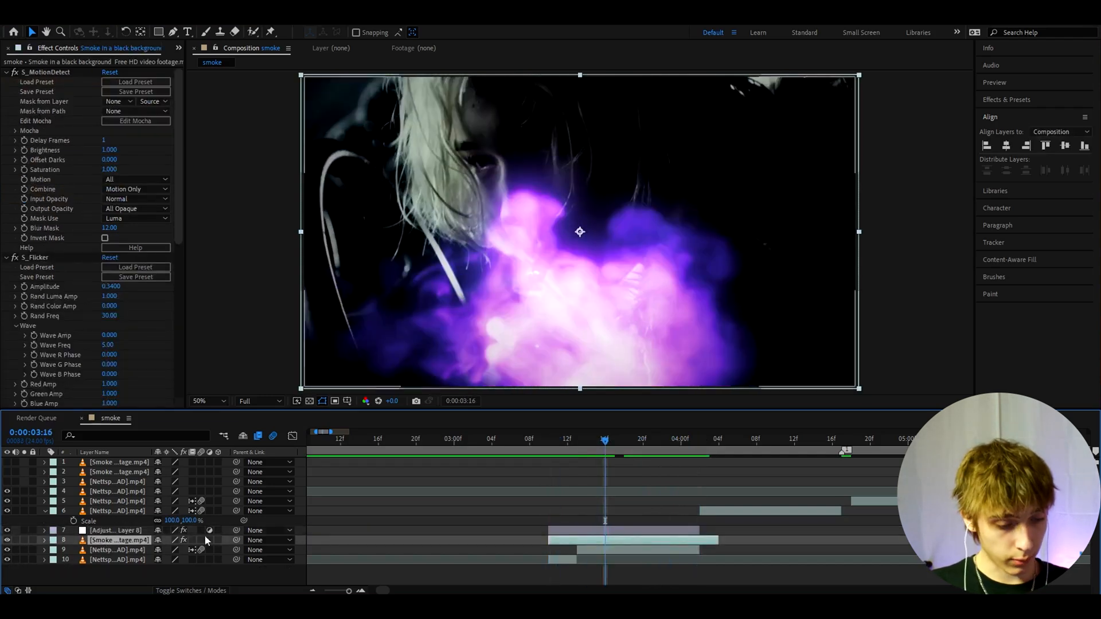
Duplicate the smoke layer with Ctrl+D and keyframe the copy's opacity above the adjustment layer.
{"action": "key", "text": "ctrl+d"}
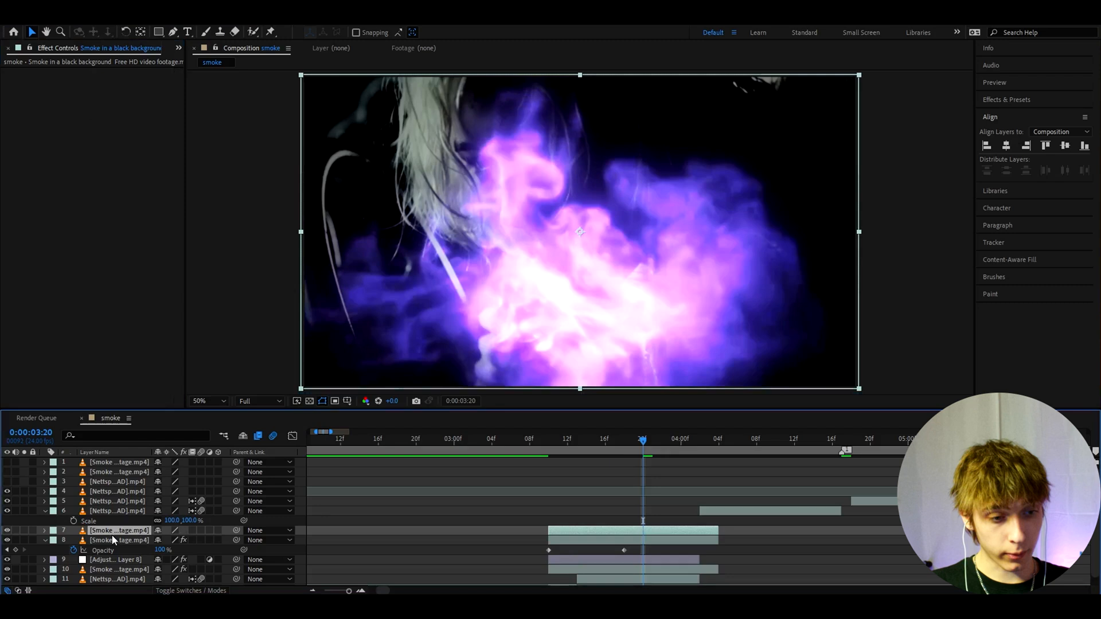
Test the Flicker Rainbow preset, then apply Flicker Intense Blur 2 to the short adjustment layer.
{"action": "left_click", "coordinate": [1006, 99]}
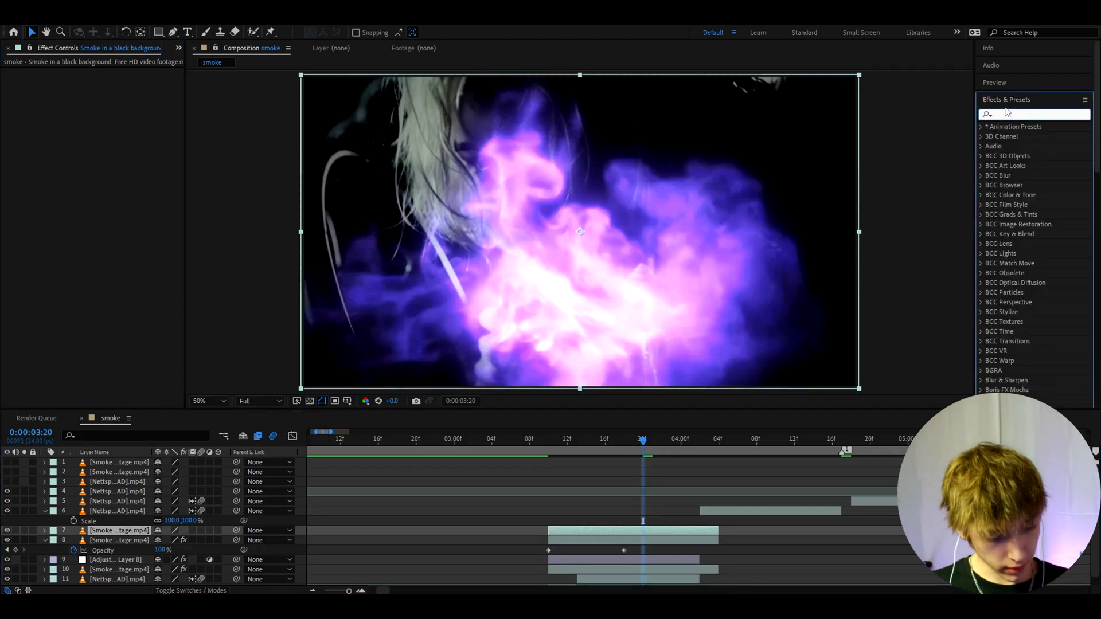
{"action": "type", "text": "flicker"}
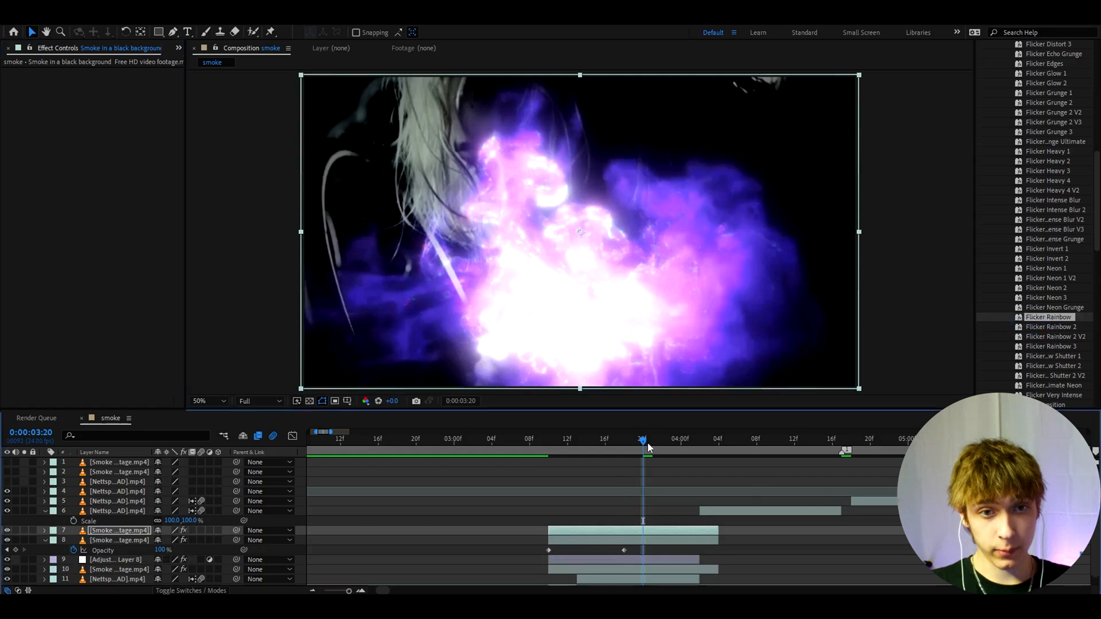
{"action": "left_click", "coordinate": [651, 442]}
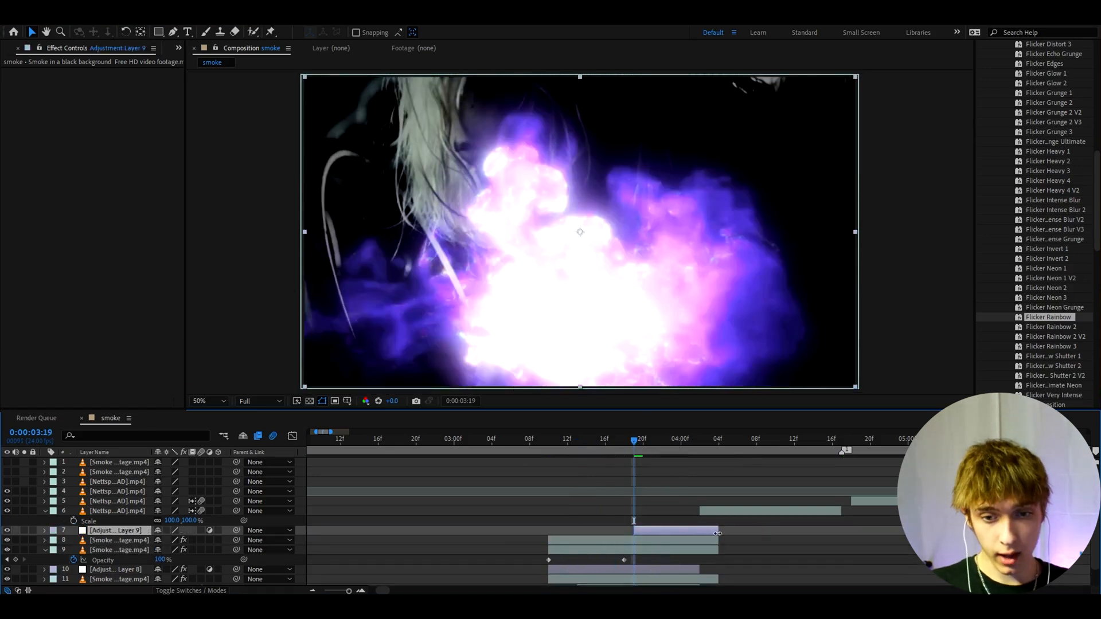
{"action": "left_click", "coordinate": [699, 438]}
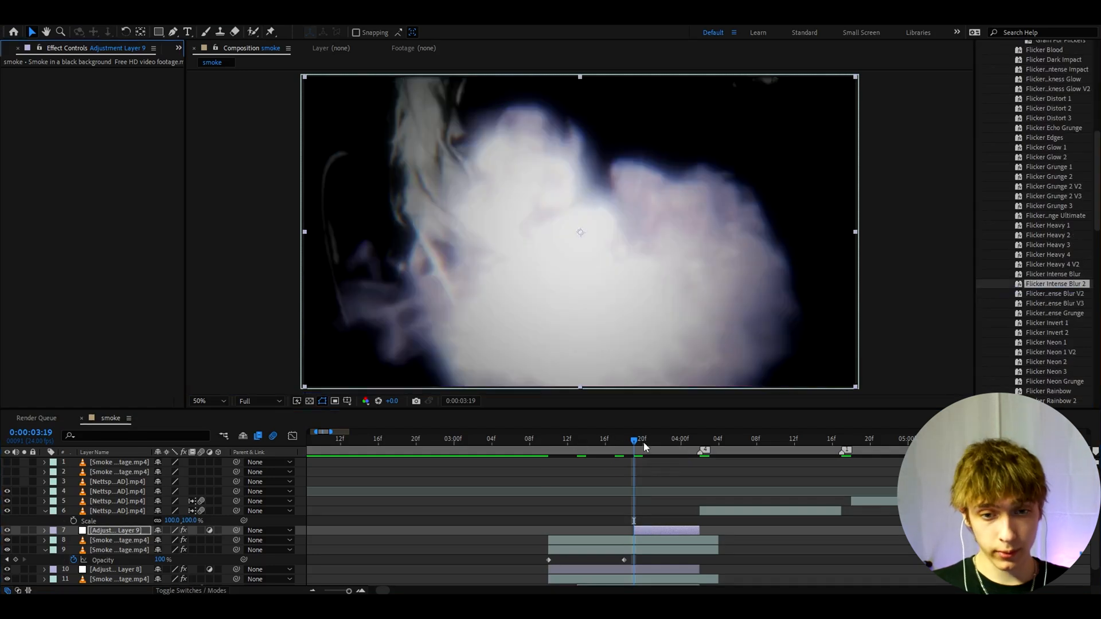
{"action": "left_click_drag", "start_coordinate": [634, 442], "coordinate": [653, 442]}
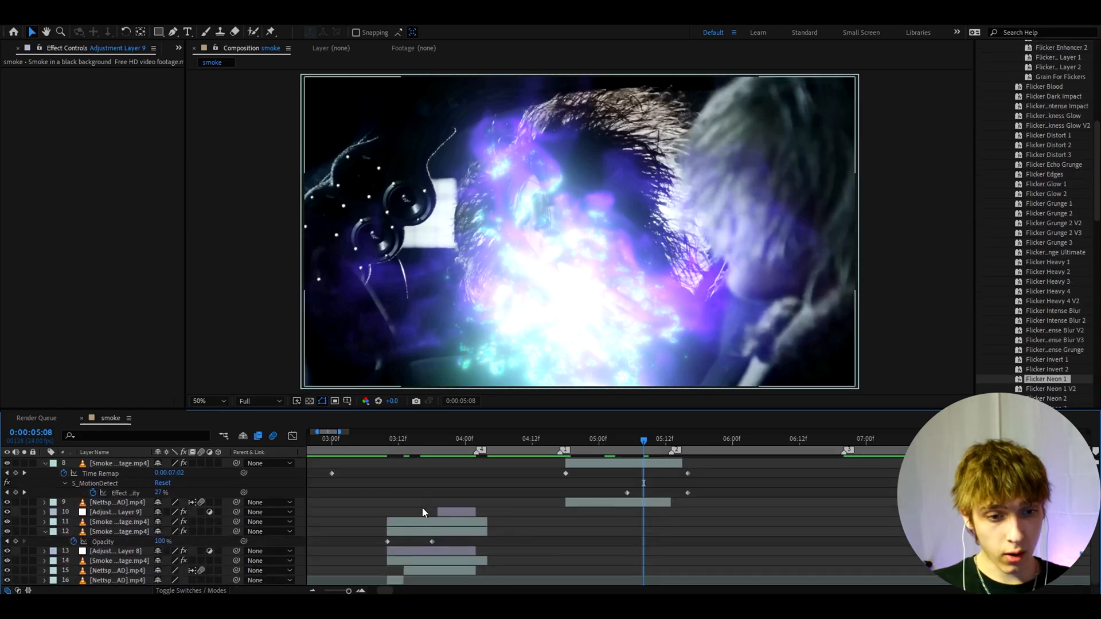
Build a later smoke variation with time-remapped smoke and the Flicker Neon 1 preset.
{"action": "left_click", "coordinate": [116, 550]}
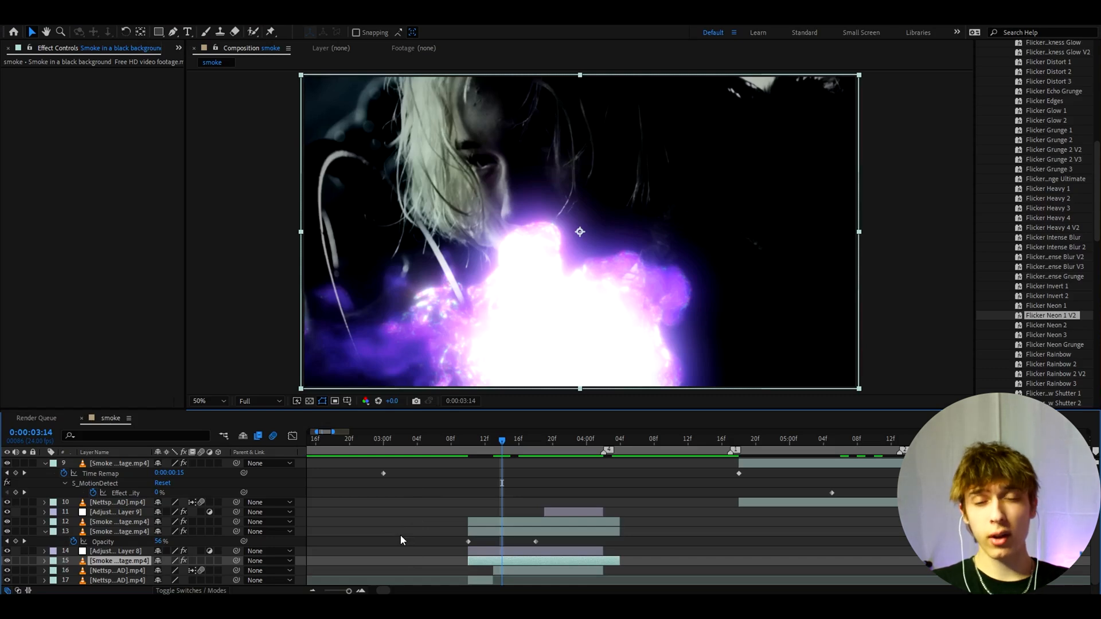
{"action": "scroll", "scroll_direction": "down", "scroll_amount": 3}
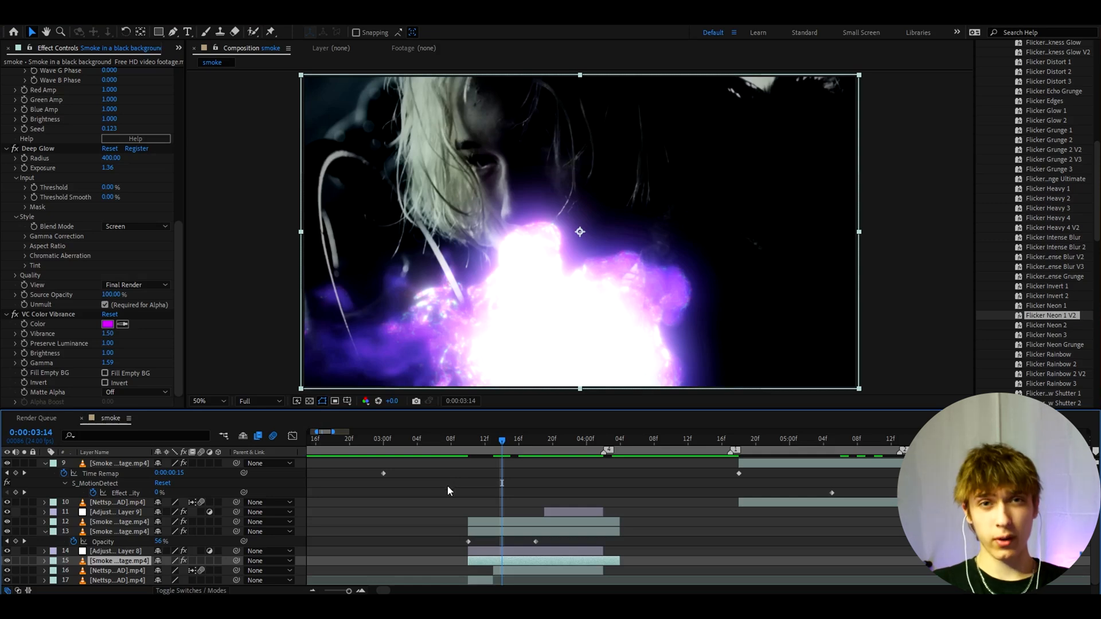
{"action": "mouse_move", "coordinate": [460, 494]}
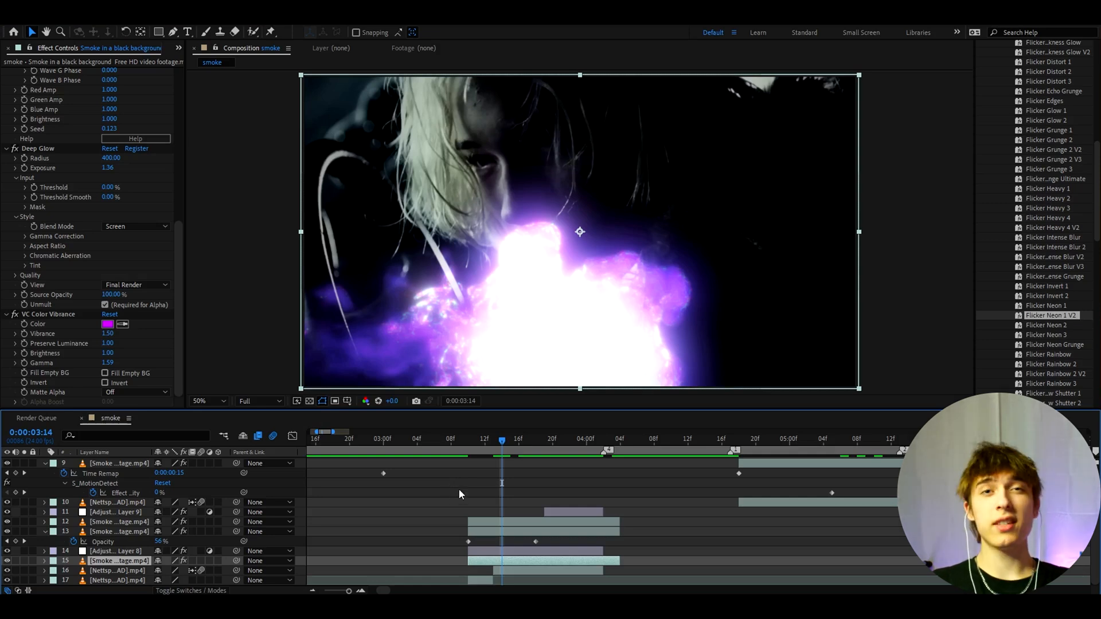